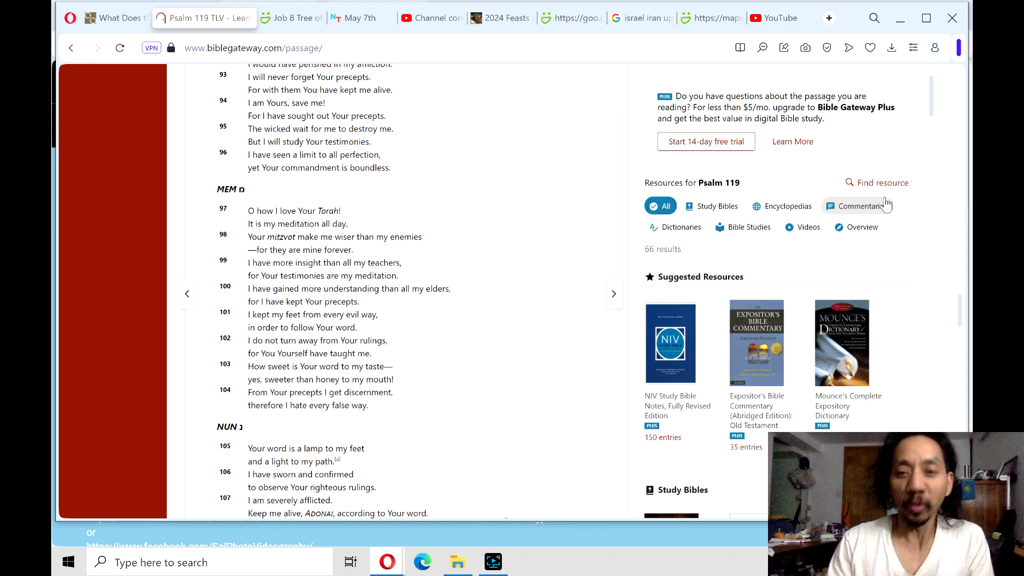
mouse_move(123, 6)
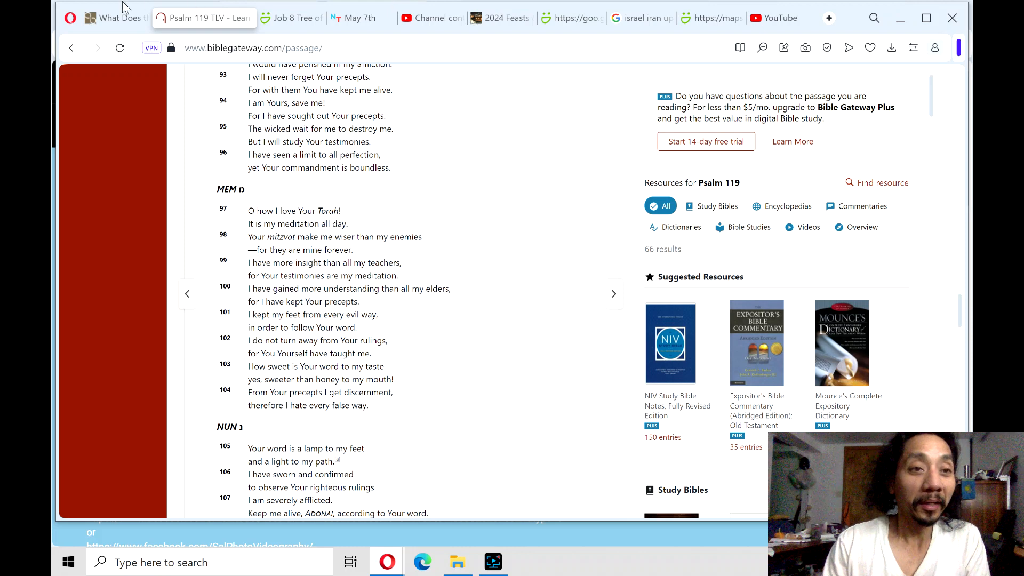
Pass the teacher verses page and bring up National Today's May 7th holidays at National Teachers' Day.
left_click(121, 18)
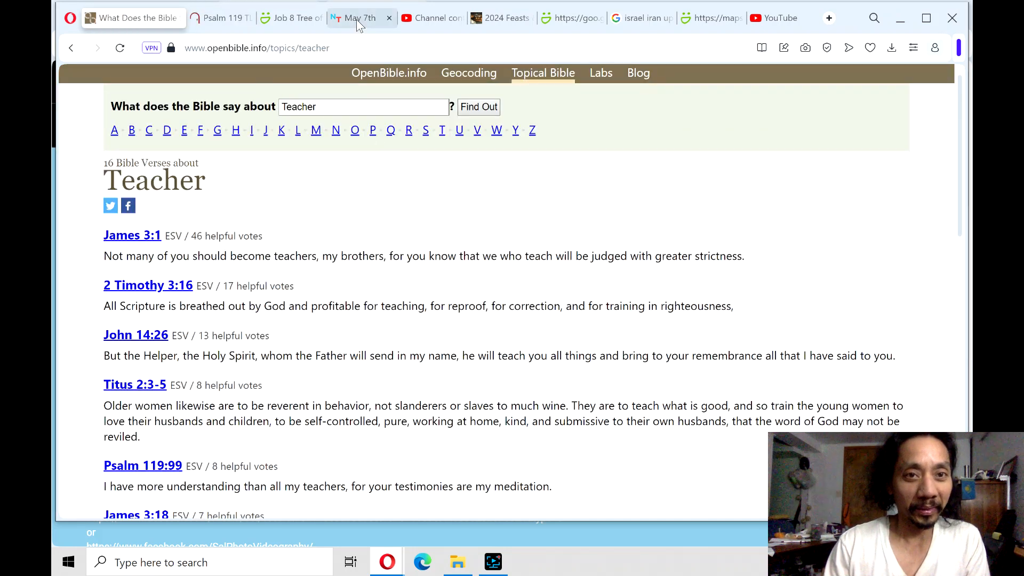
left_click(357, 18)
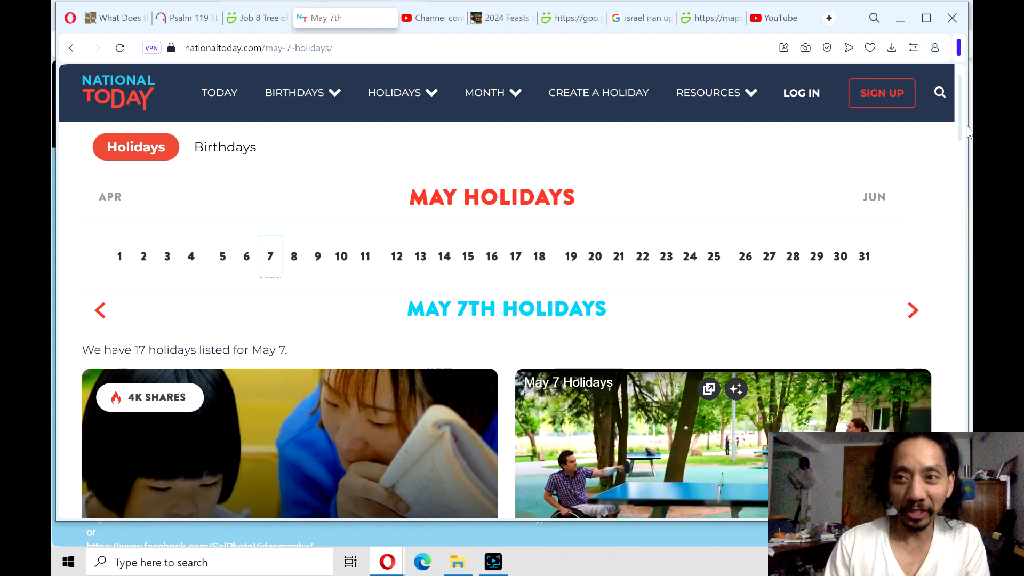
scroll("down", 3)
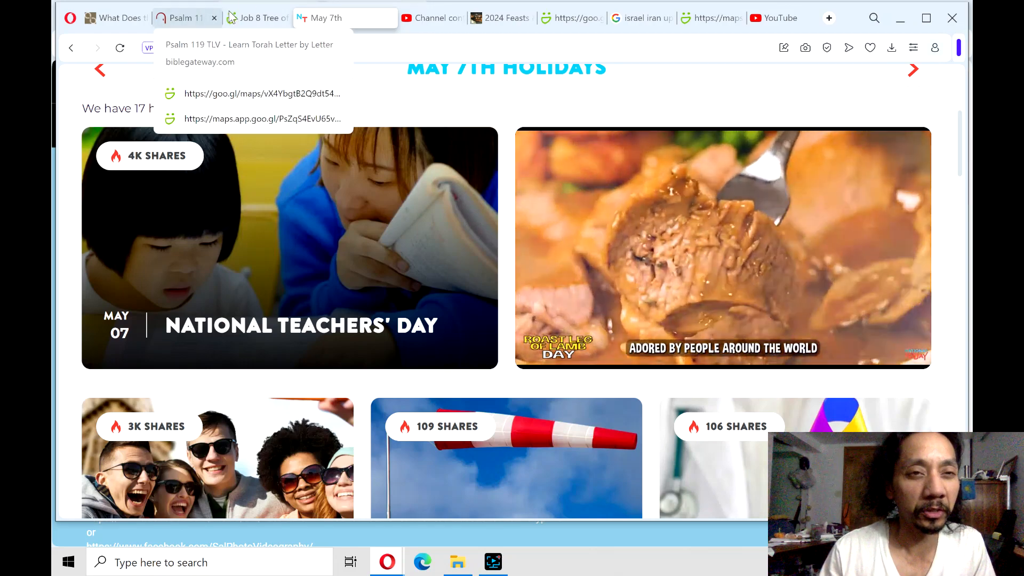
Look in on the Job 8 and Psalm 119 readings and the 2024 feast dates page.
left_click(267, 18)
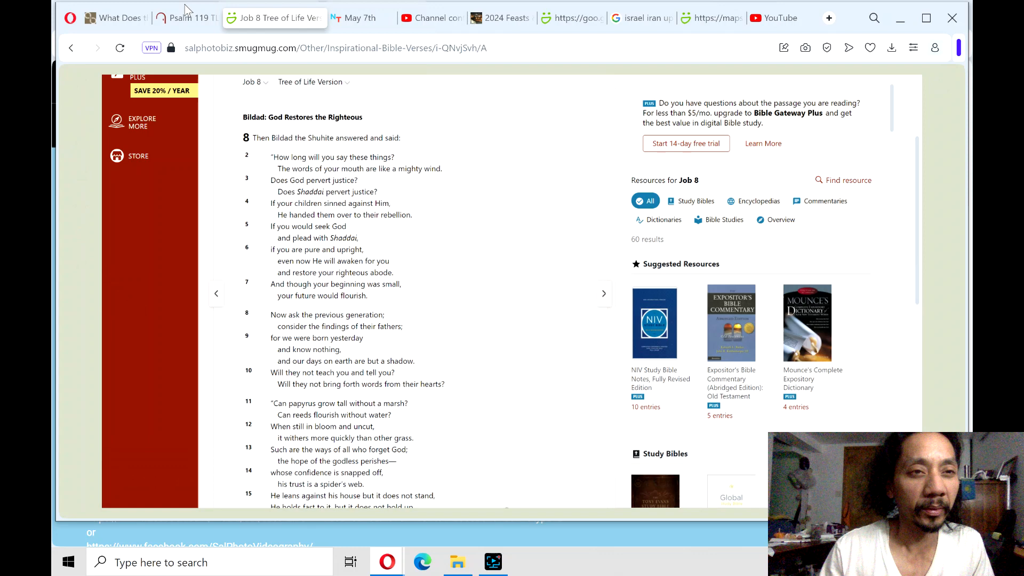
mouse_move(111, 18)
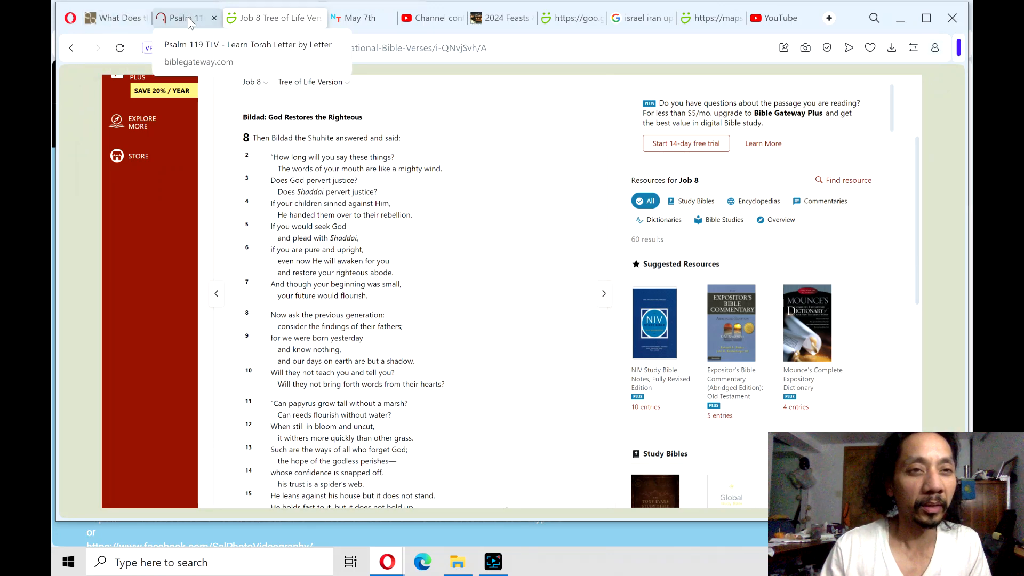
left_click(185, 18)
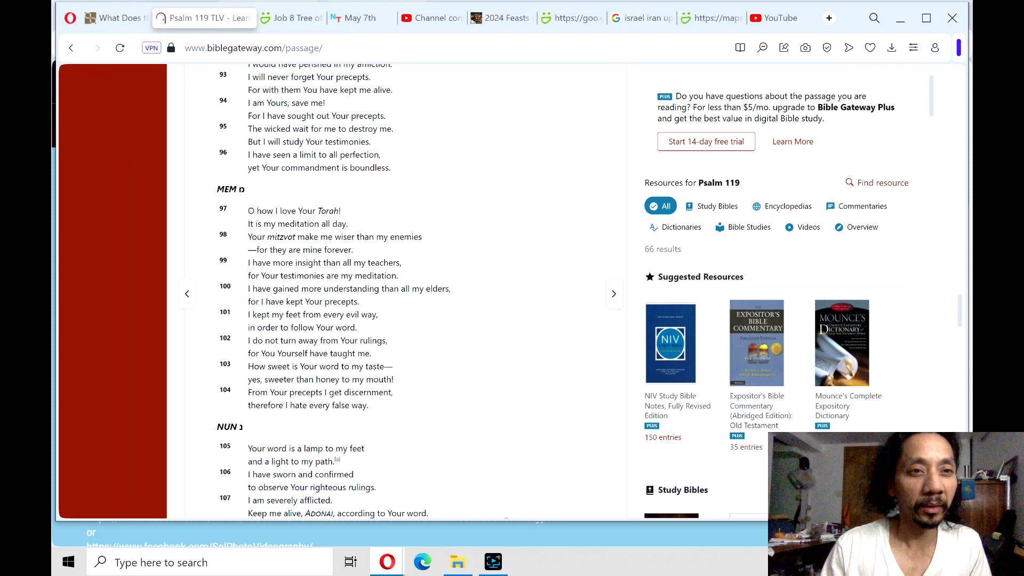
left_click(345, 18)
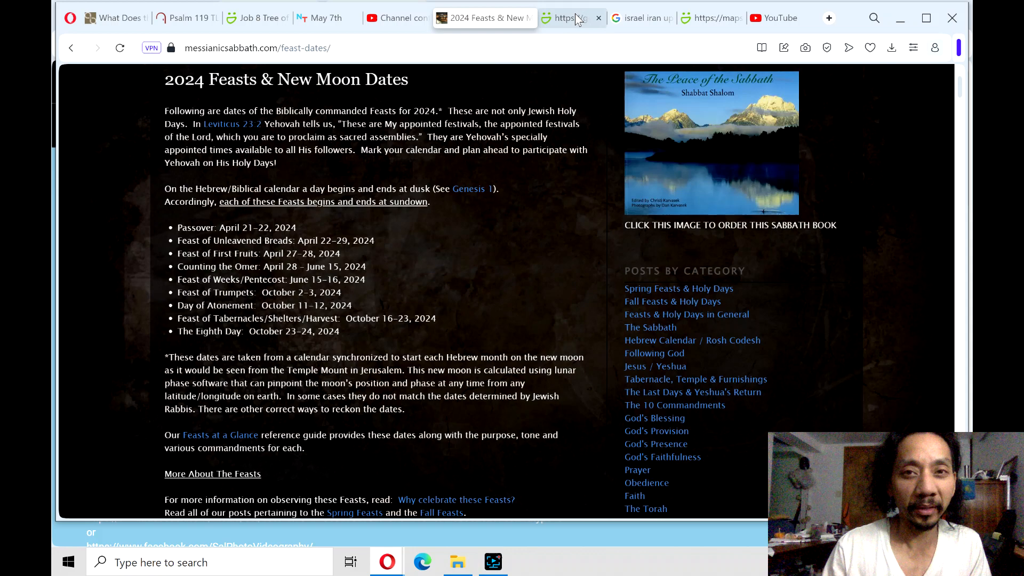
Pass the Israel Iran news results and Middle East photo gallery to land on the YouTube home feed.
left_click(617, 18)
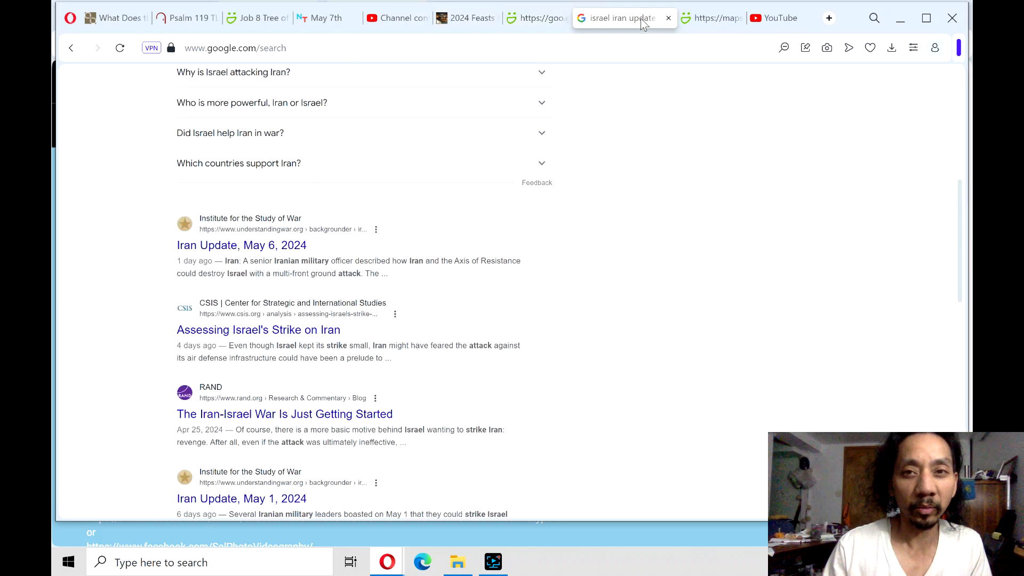
left_click(694, 18)
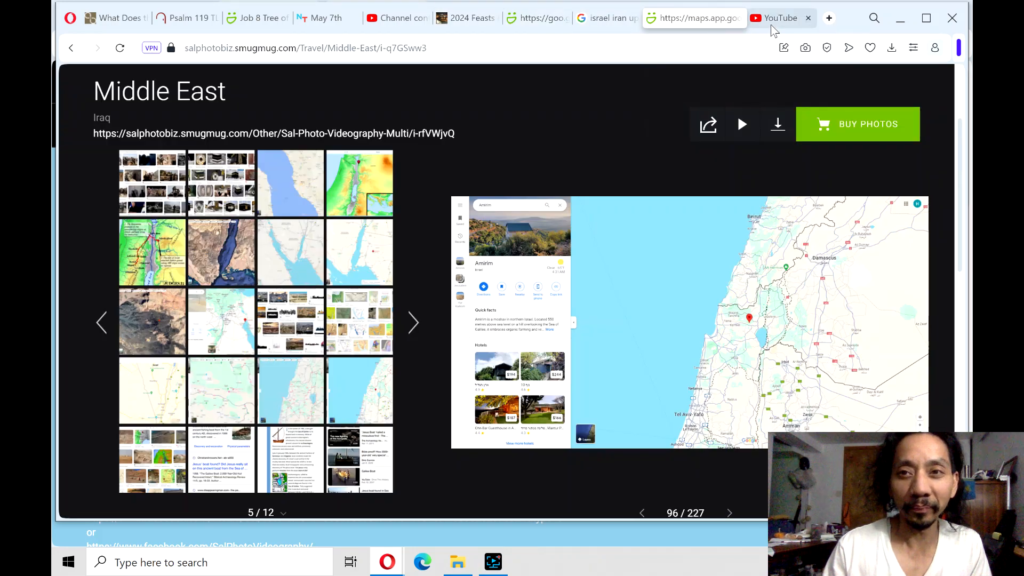
left_click(779, 19)
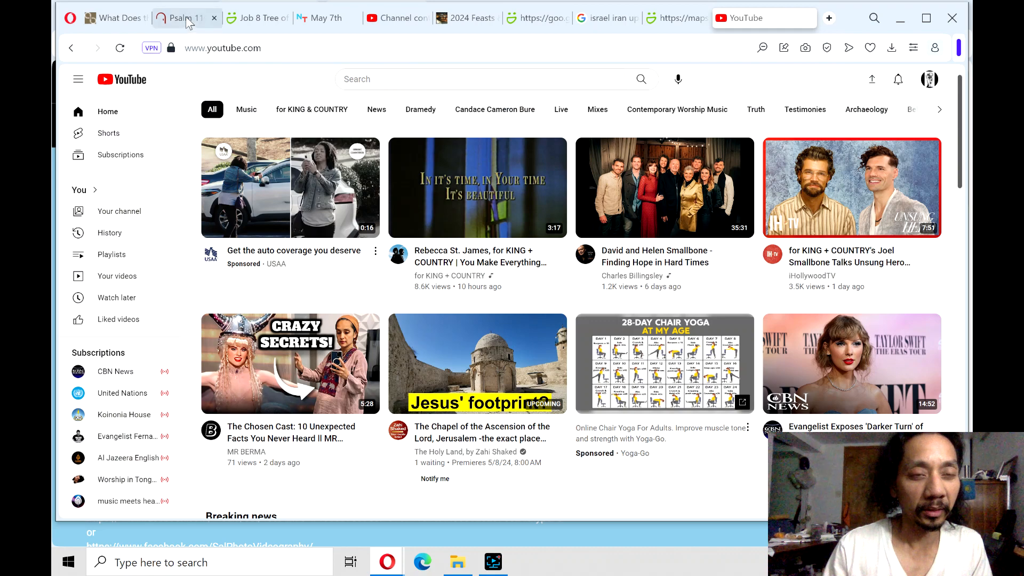
Read through Bible Gateway's Psalm 119 in the Tree of Life Version, then move to the teacher verses page.
left_click(190, 18)
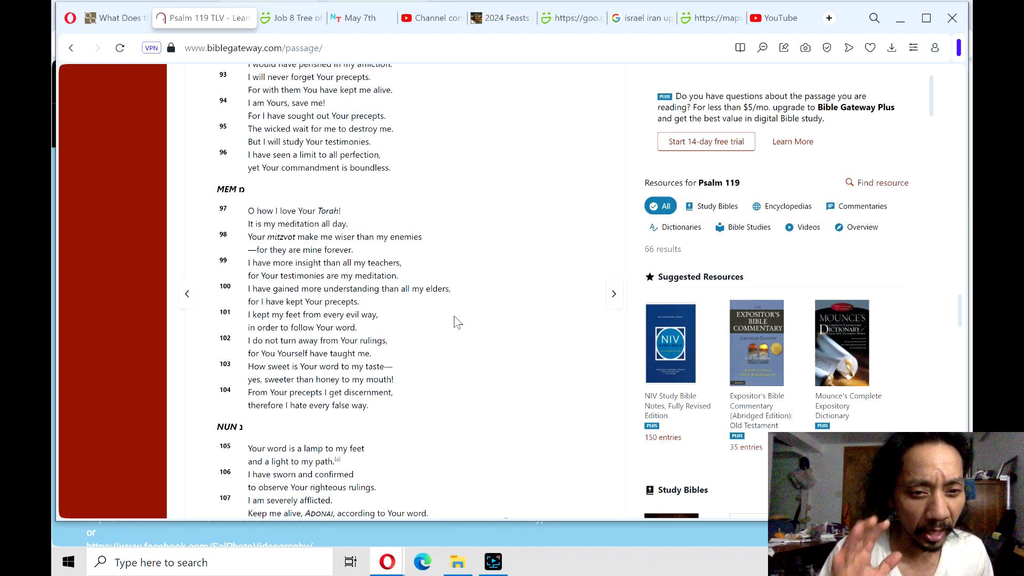
mouse_move(385, 202)
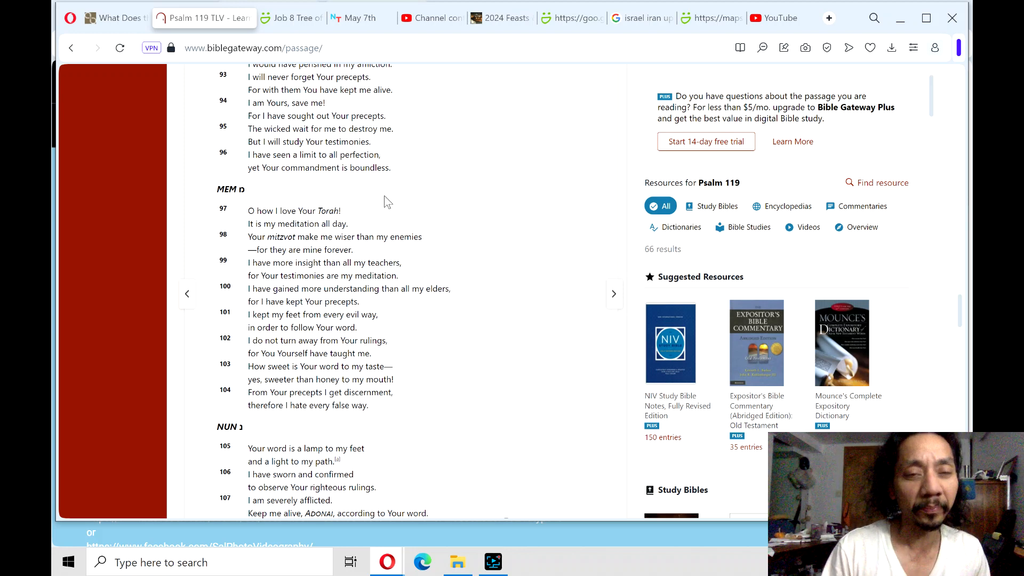
mouse_move(960, 314)
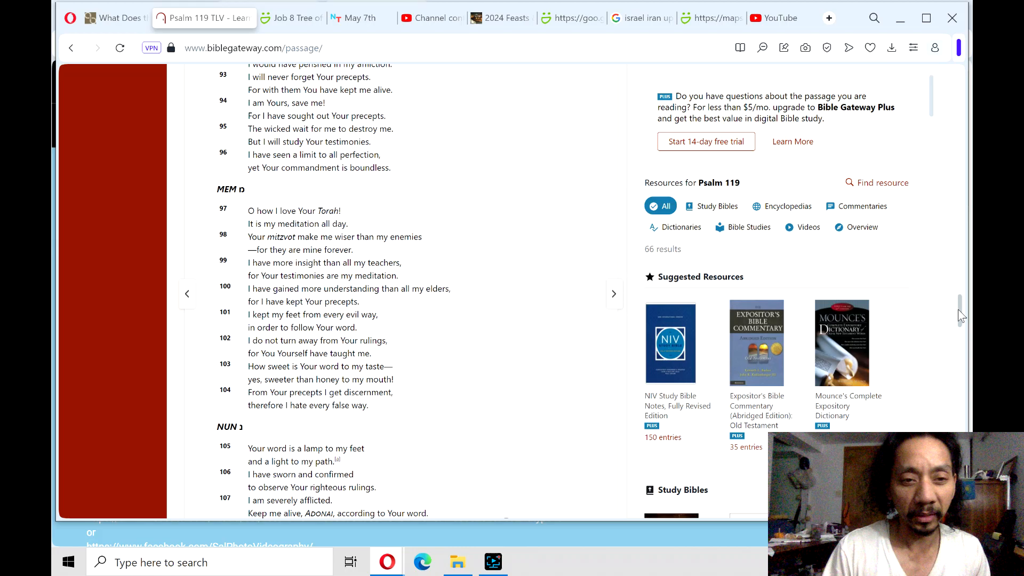
scroll("down", 3)
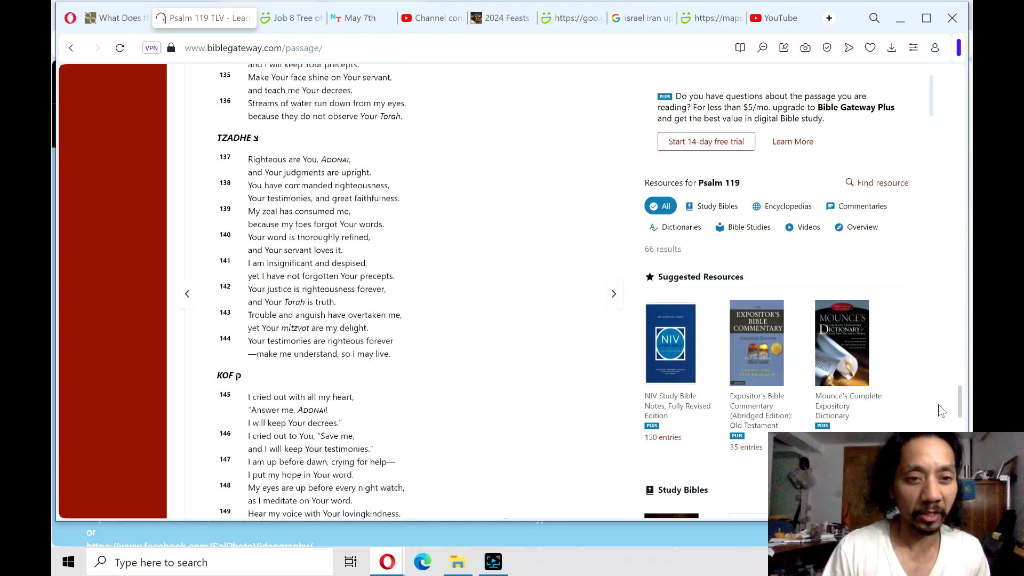
scroll("down", 3)
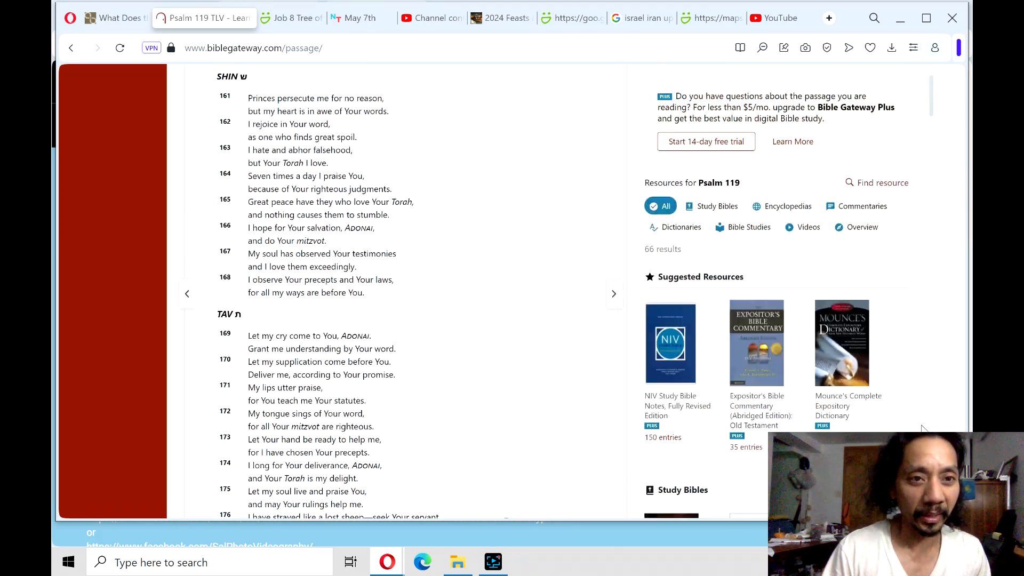
scroll("up", 3)
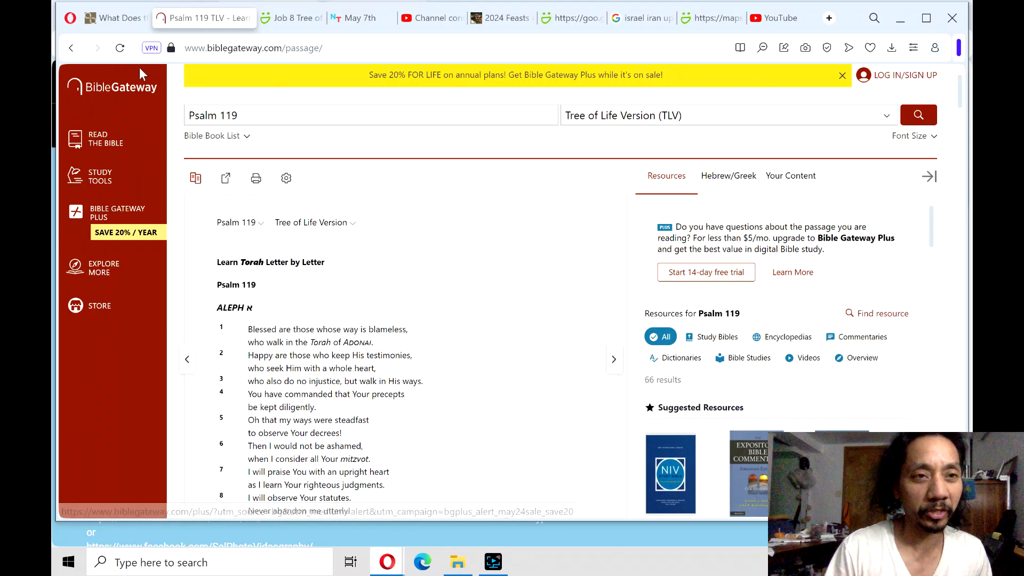
left_click(117, 18)
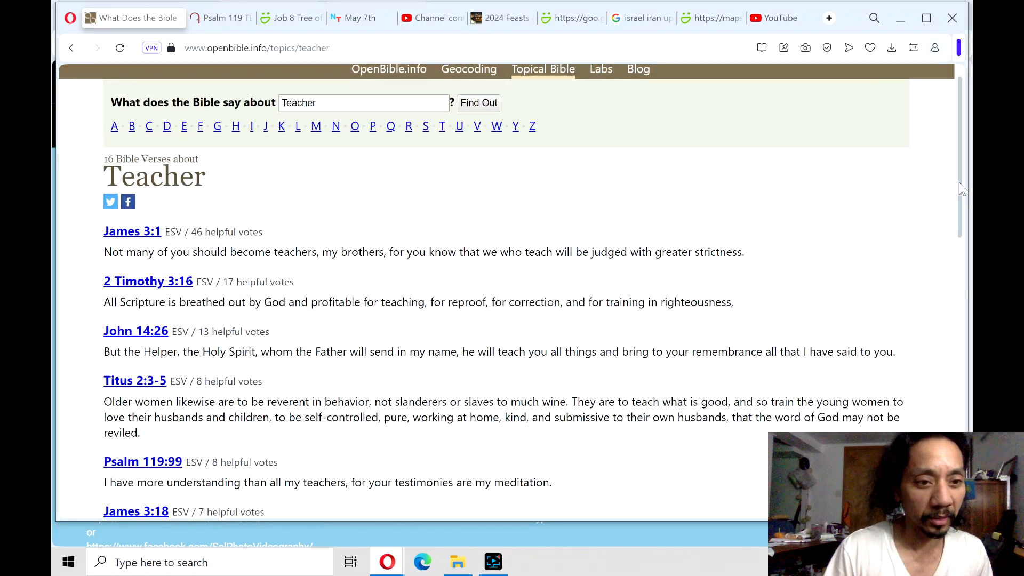
Read through OpenBible.info's 16 Teacher verses and return to the top at James 3:1.
scroll("down", 3)
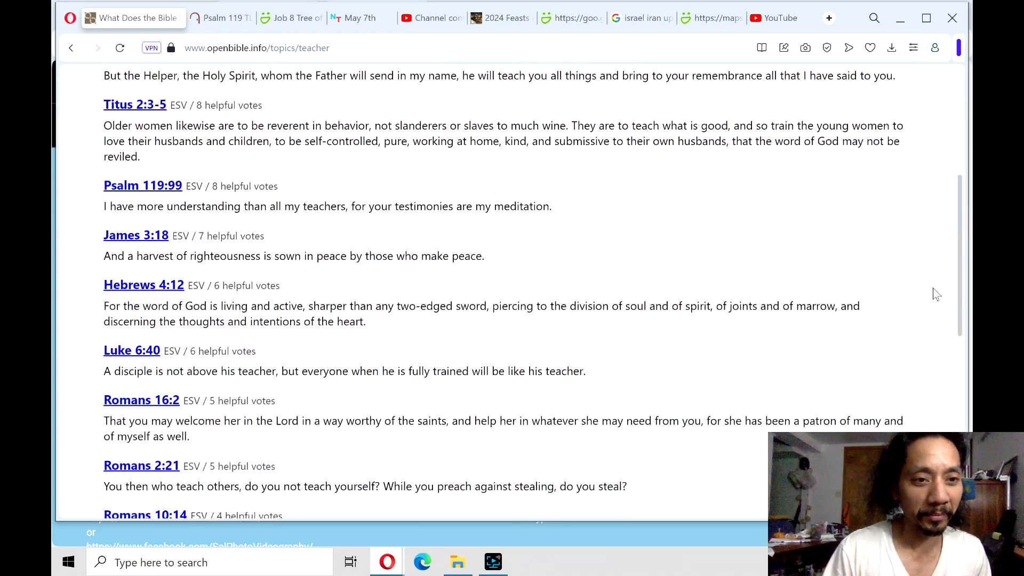
scroll("up", 3)
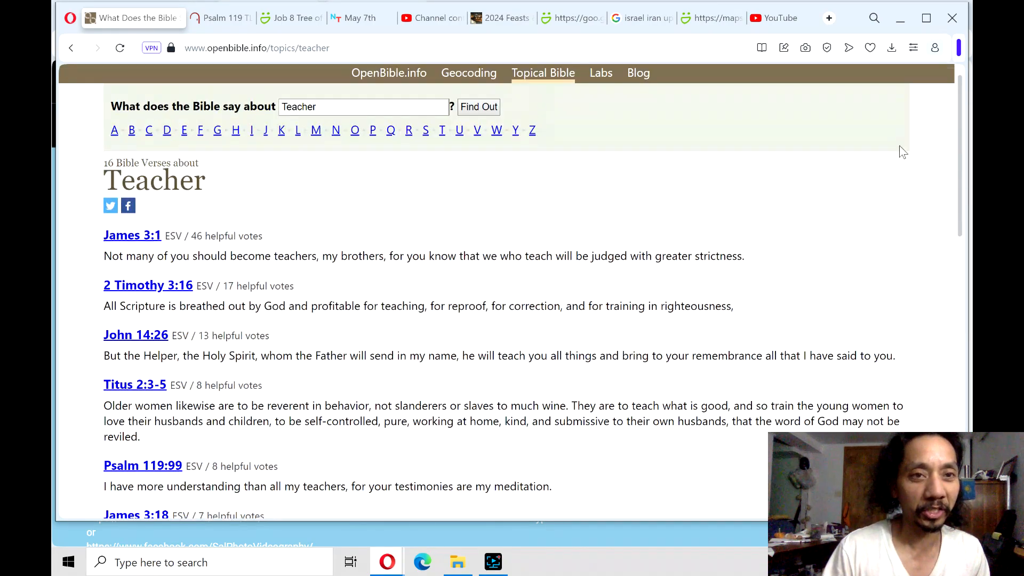
mouse_move(290, 18)
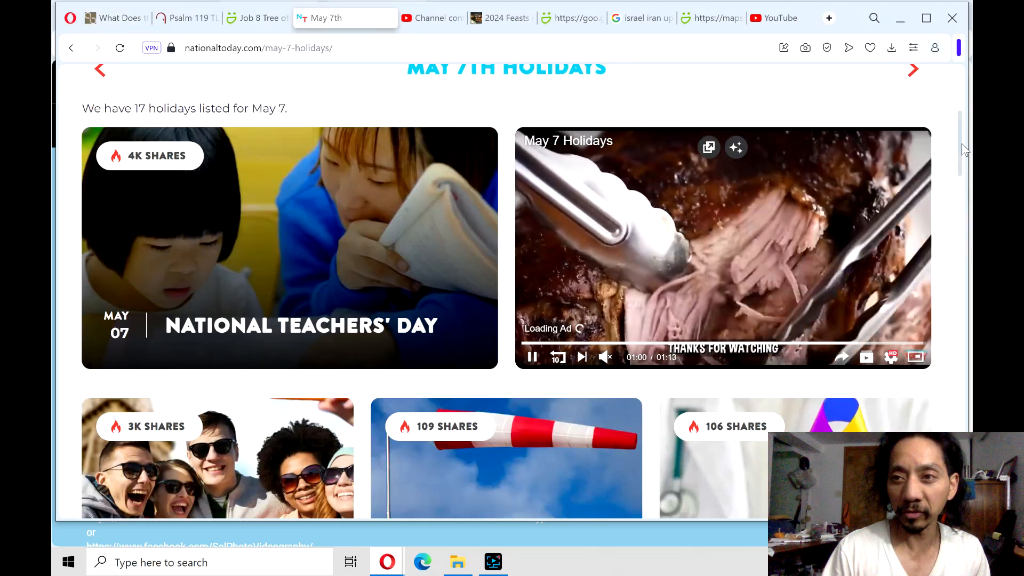
Browse all 17 May 7 holidays down to the footer and back toward the top.
scroll("down", 3)
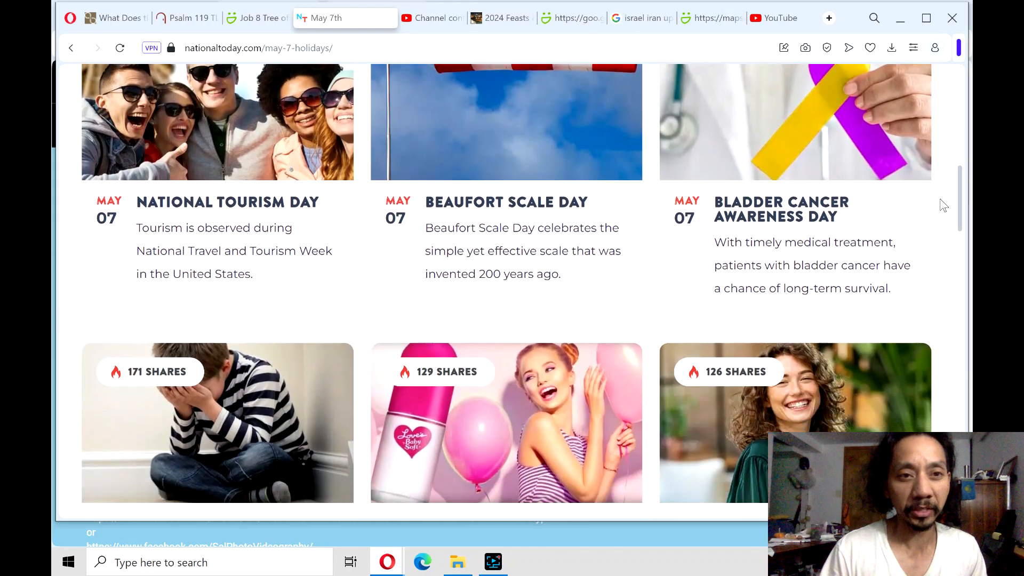
scroll("down", 3)
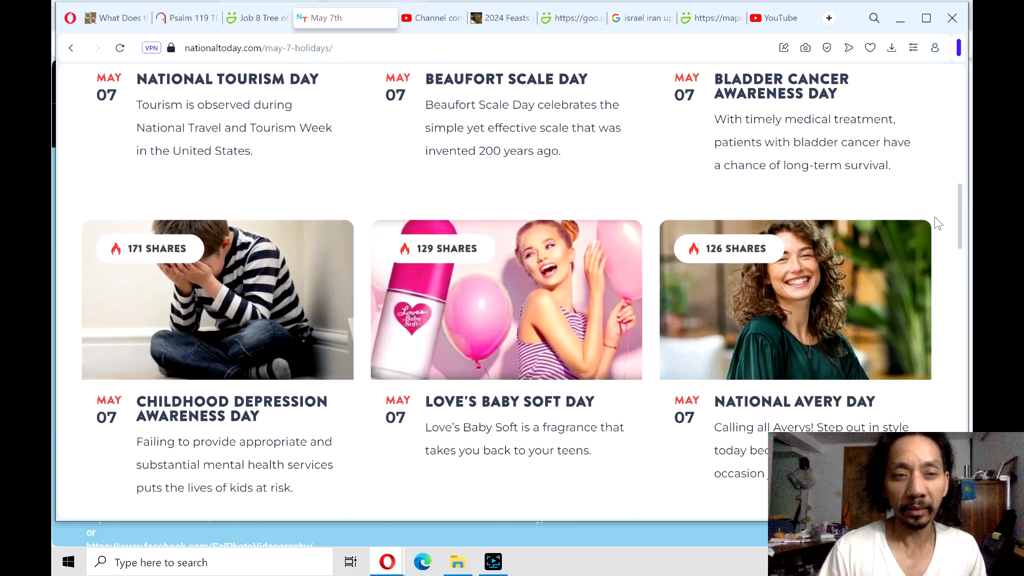
scroll("down", 3)
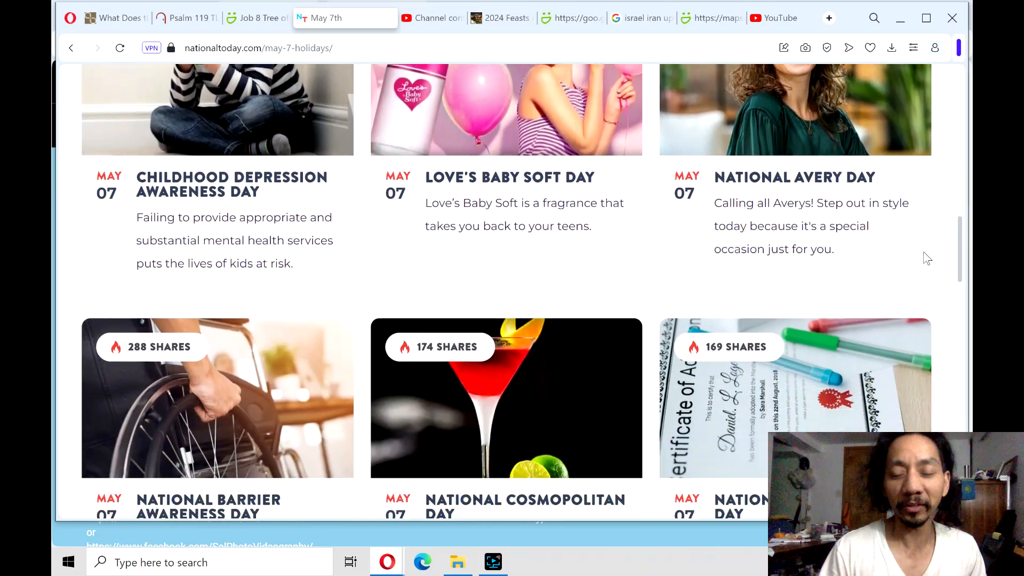
scroll("down", 3)
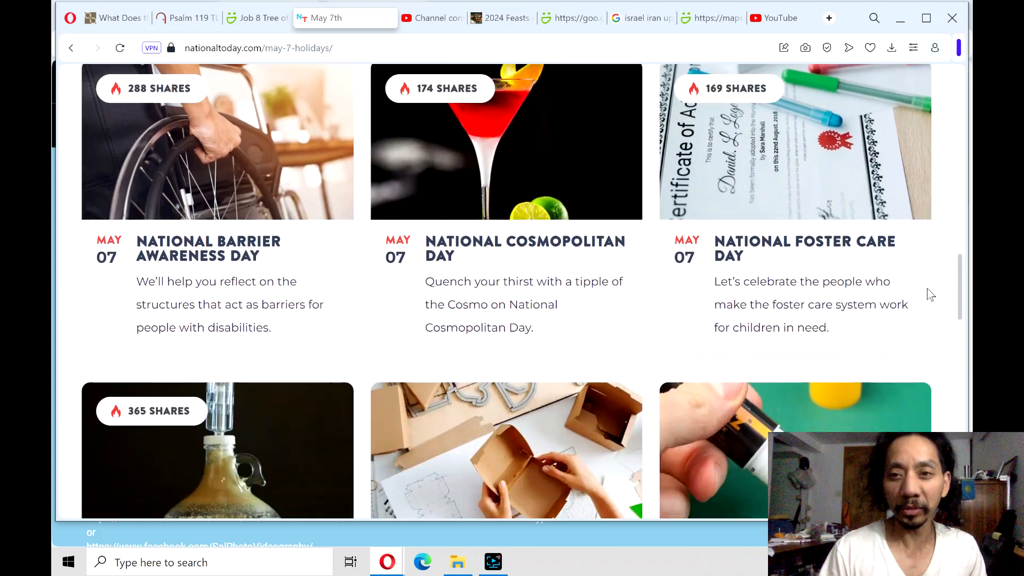
scroll("down", 3)
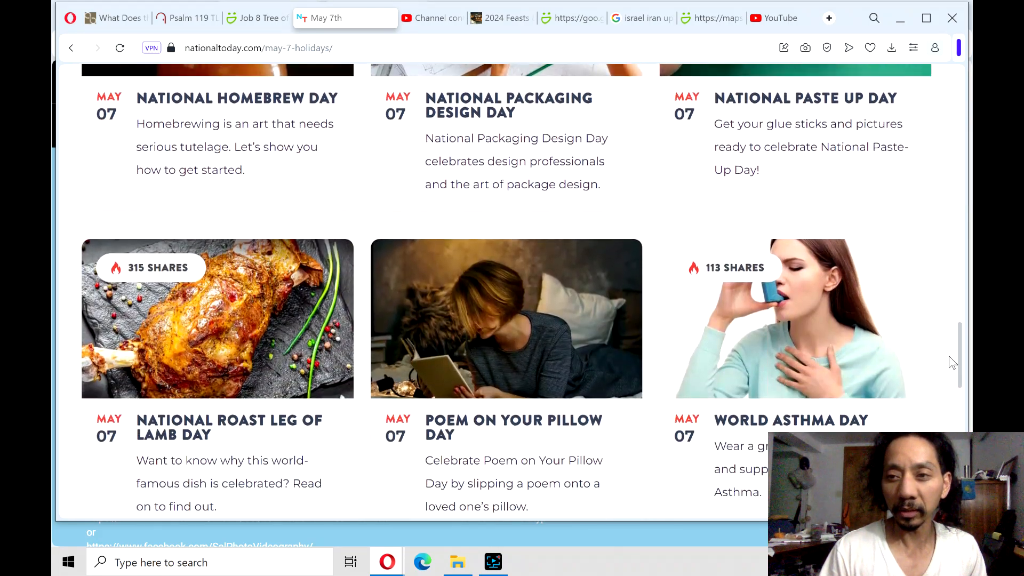
scroll("down", 3)
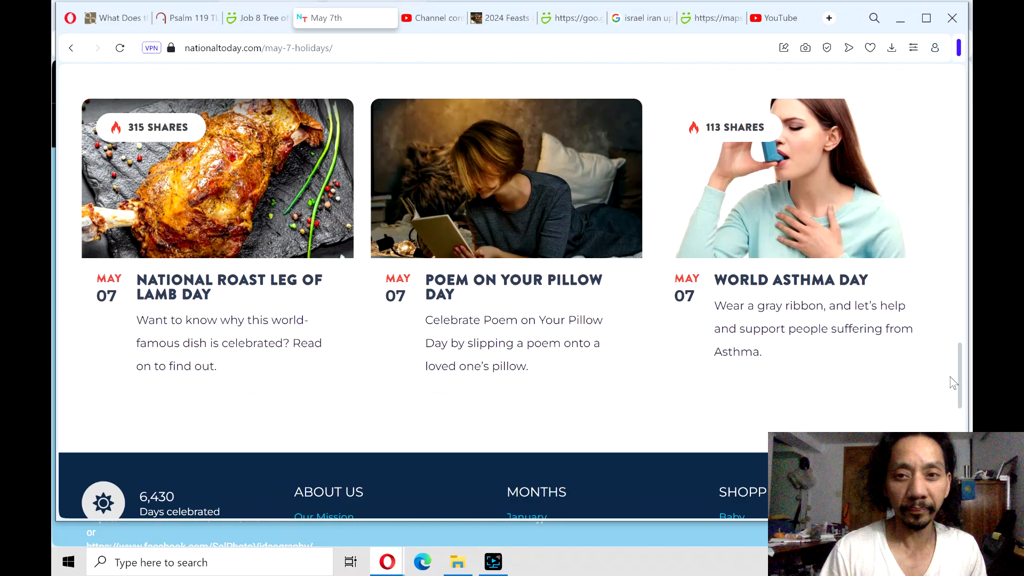
scroll("down", 3)
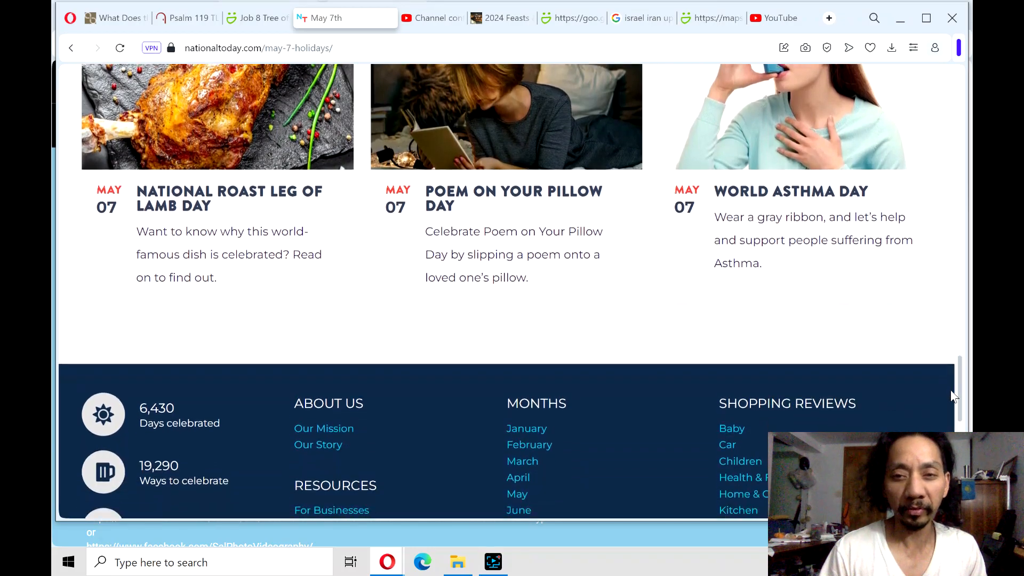
scroll("up", 3)
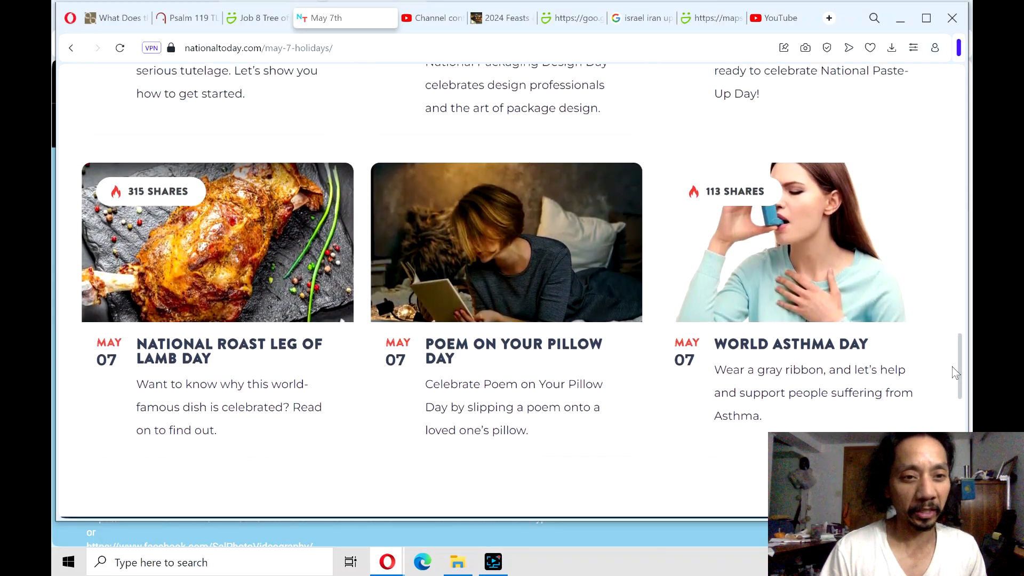
scroll("up", 3)
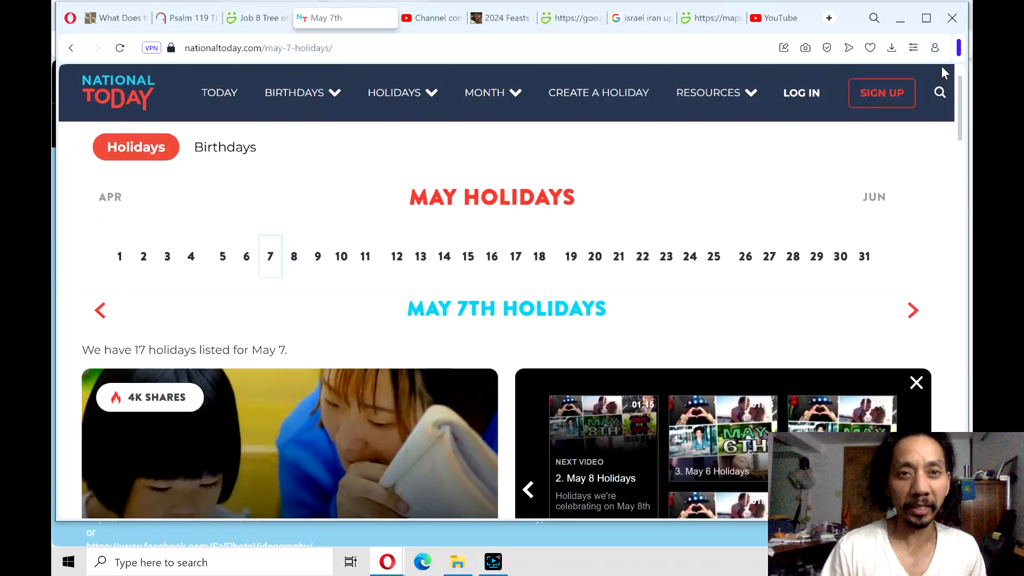
mouse_move(430, 18)
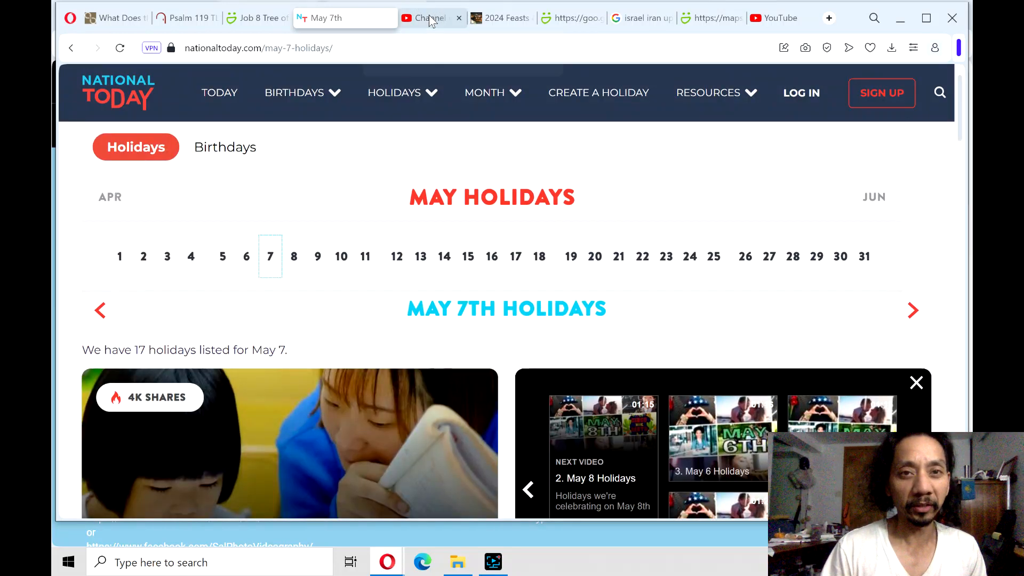
left_click(423, 18)
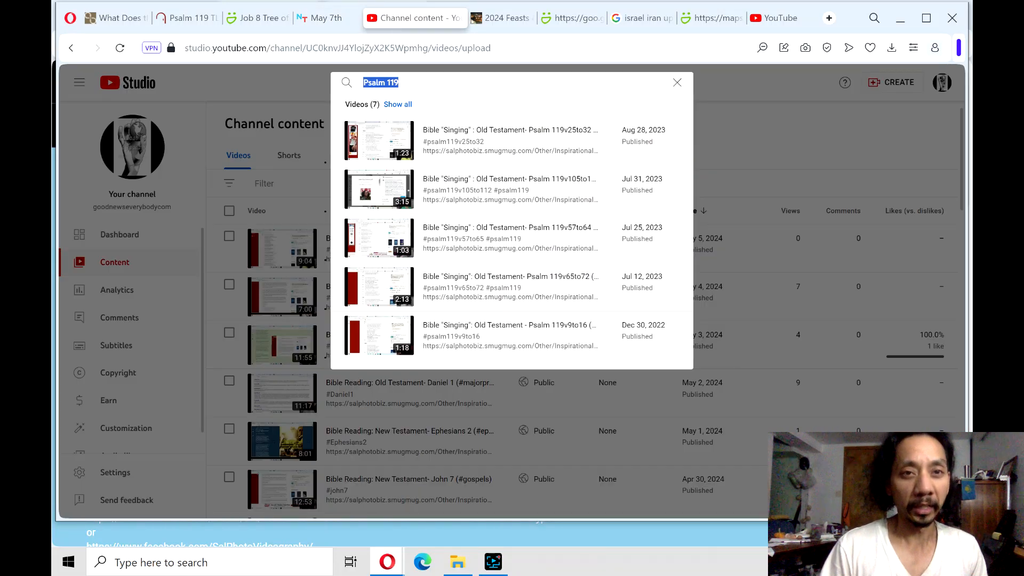